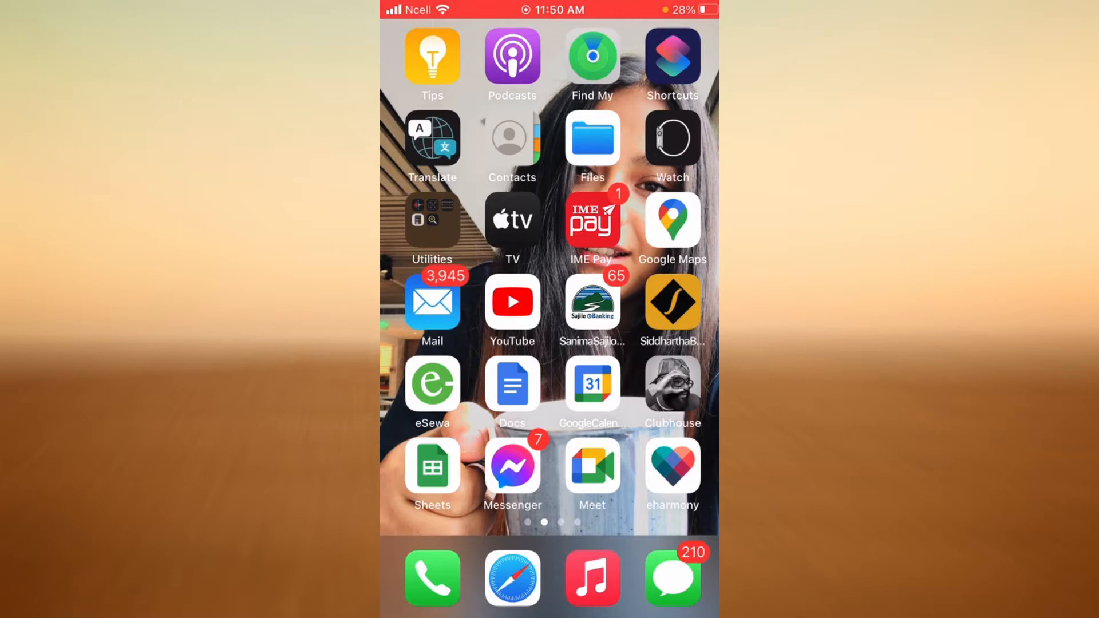
# Swipe back to the first Home Screen page containing the Settings icon
pyautogui.hscroll(-3)
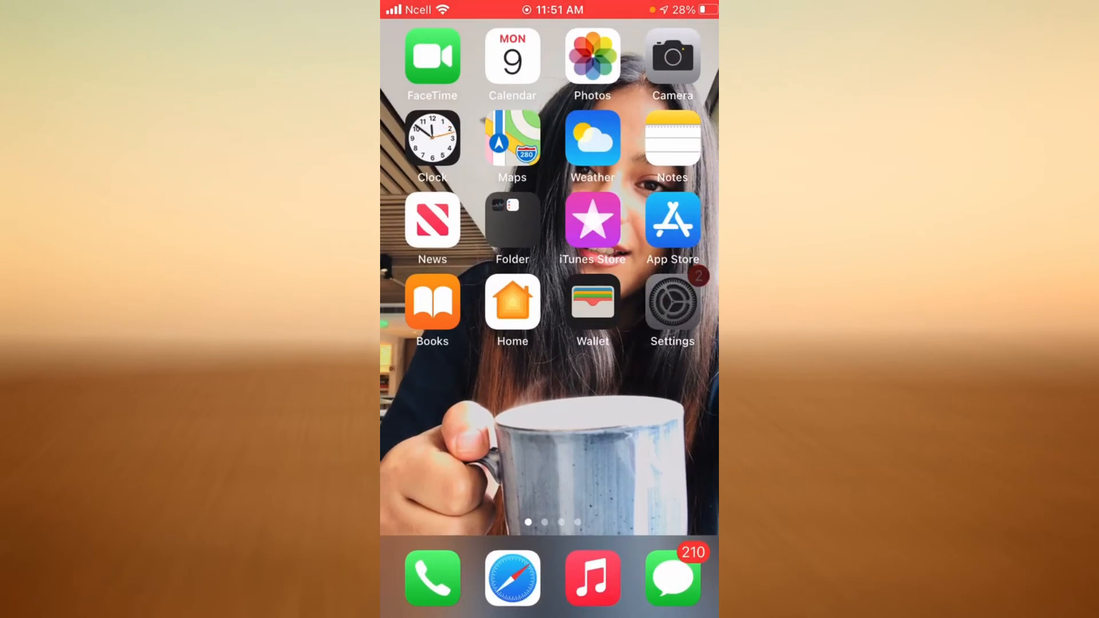
# Browse Settings to iPhone Storage and open Gmail's 295.1 MB storage page
pyautogui.click(672, 300)
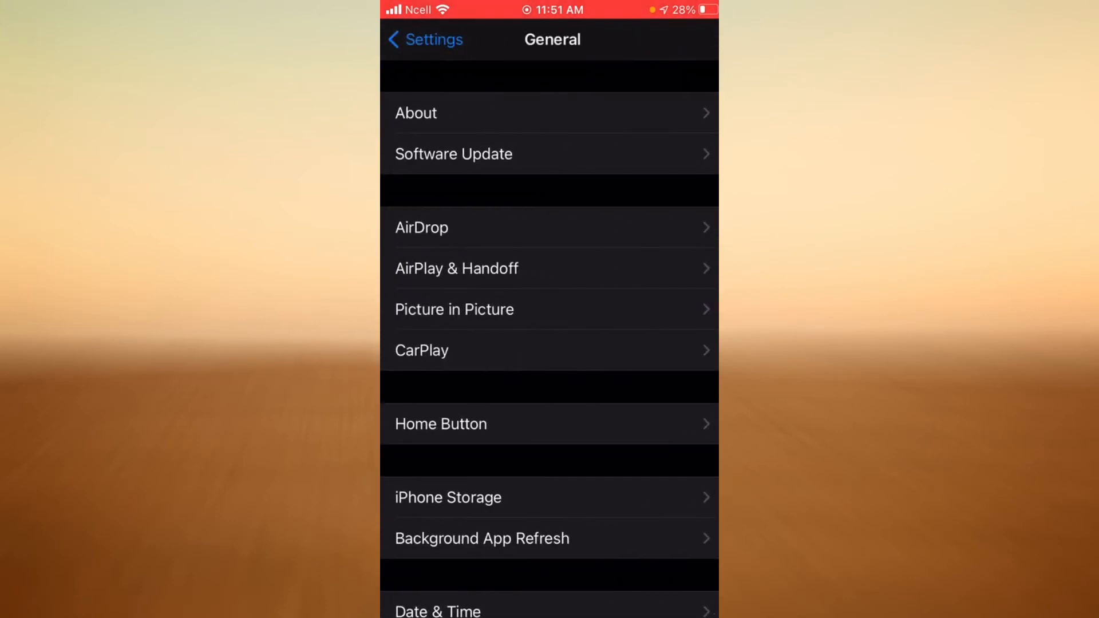
pyautogui.scroll(-3)
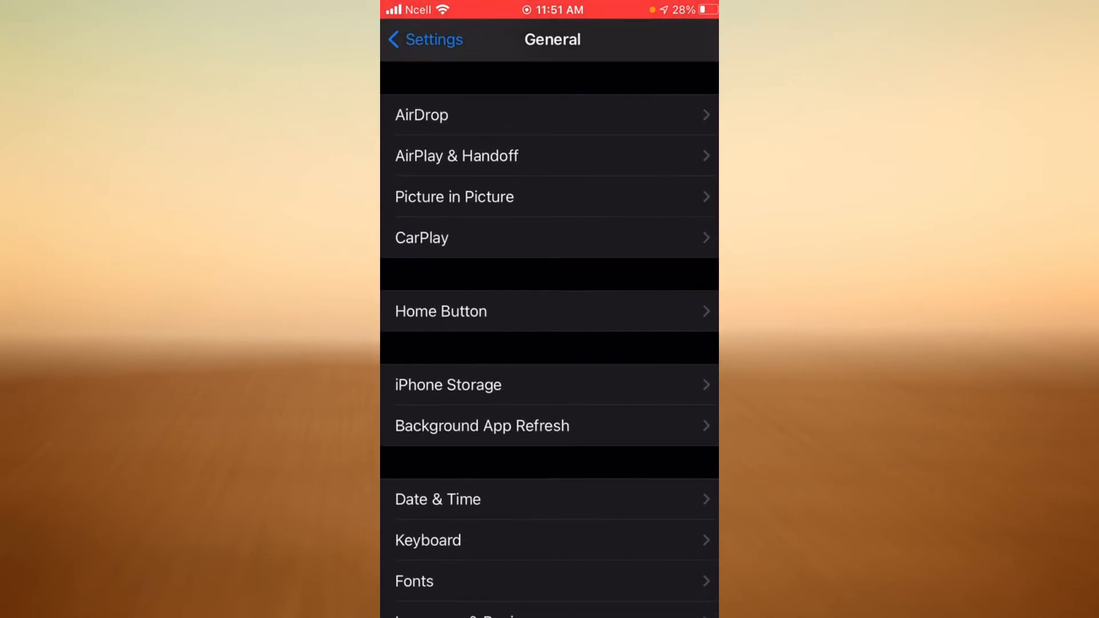
pyautogui.click(447, 384)
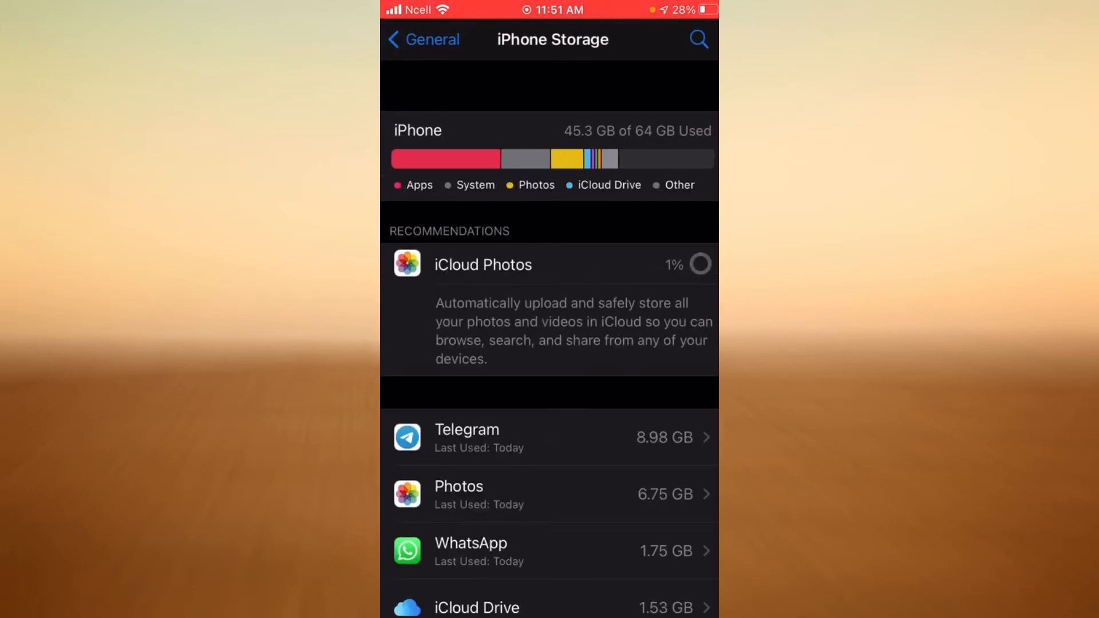
pyautogui.scroll(-3)
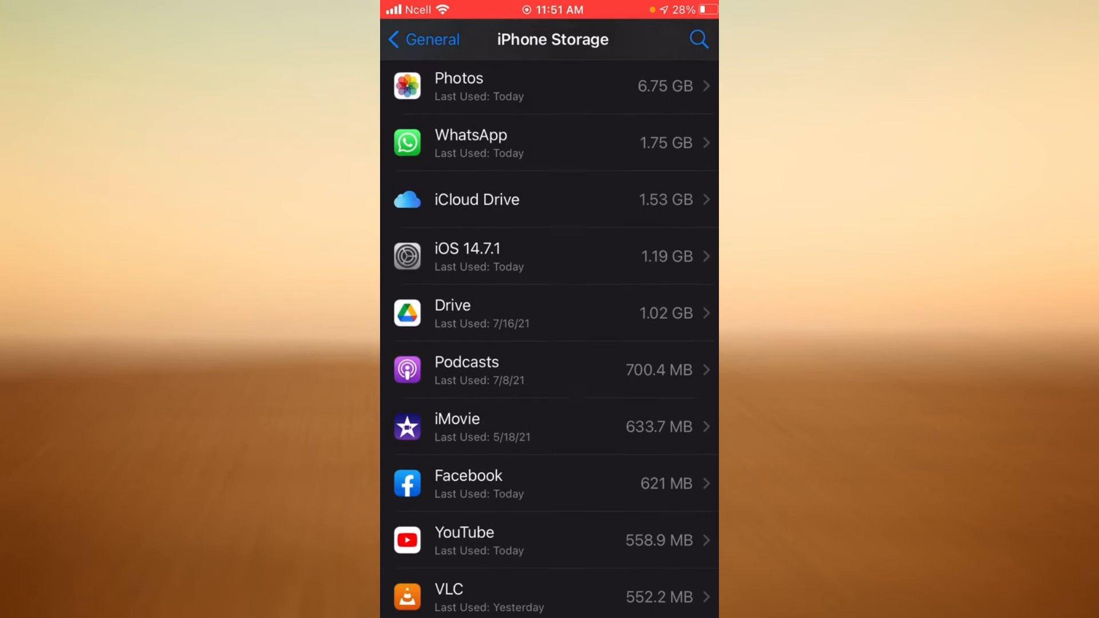
pyautogui.scroll(-3)
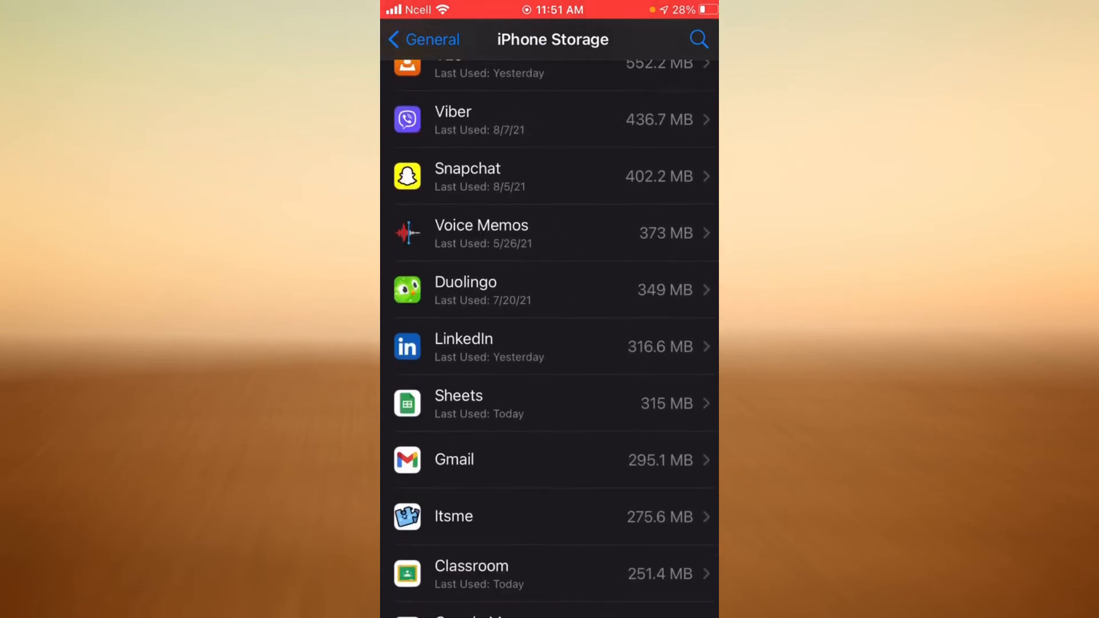
pyautogui.scroll(-3)
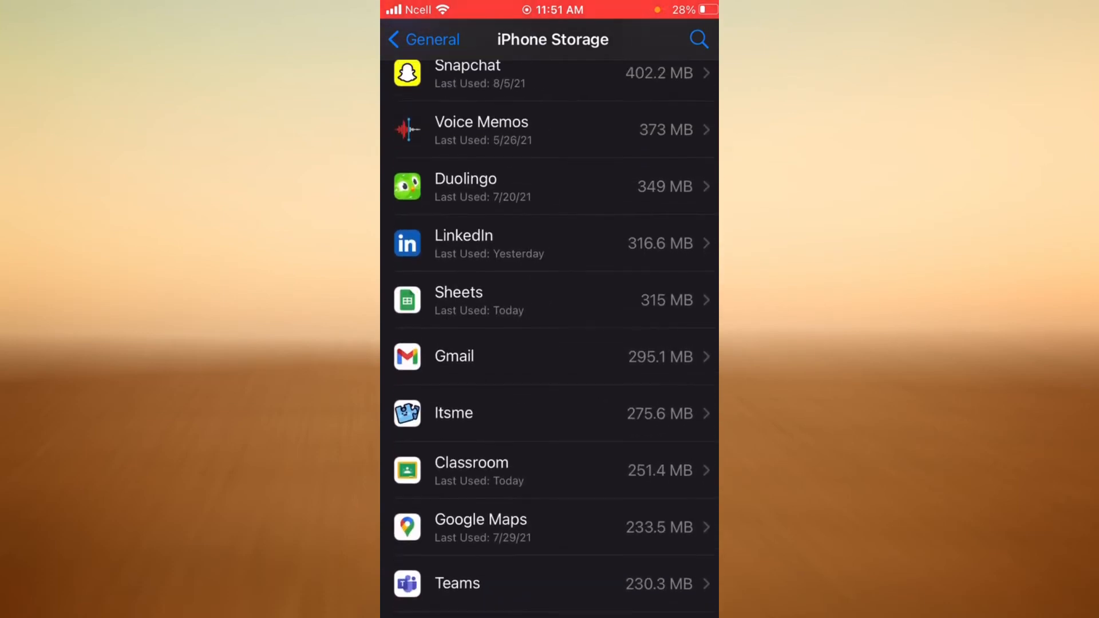
pyautogui.click(551, 356)
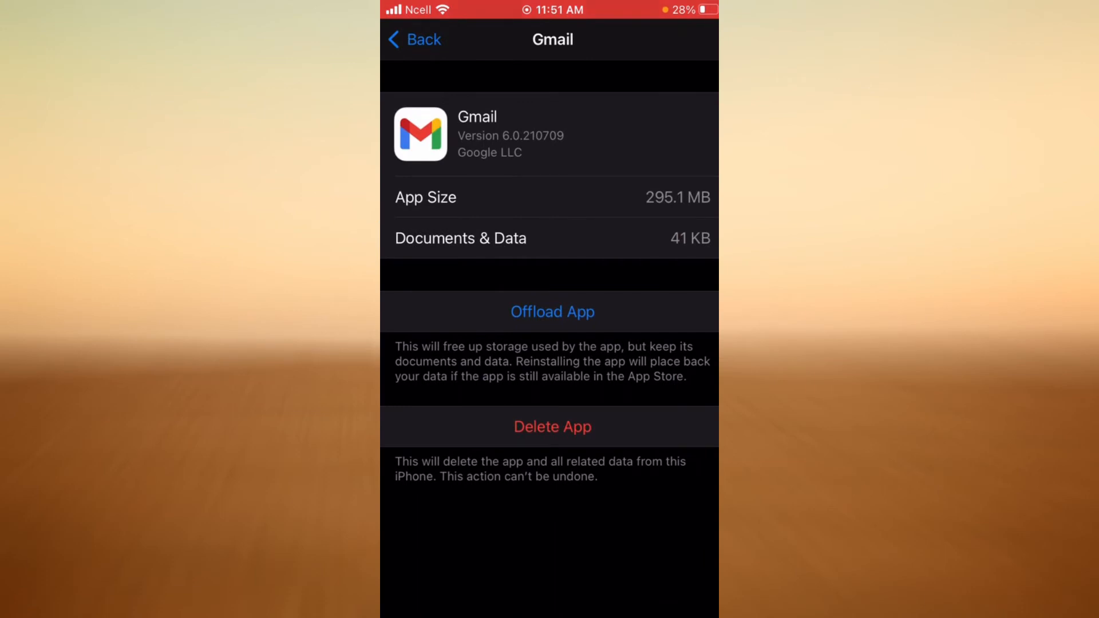
# Offload and confirm Gmail, keeping its 373 KB of data, then tap Reinstall App
pyautogui.click(552, 311)
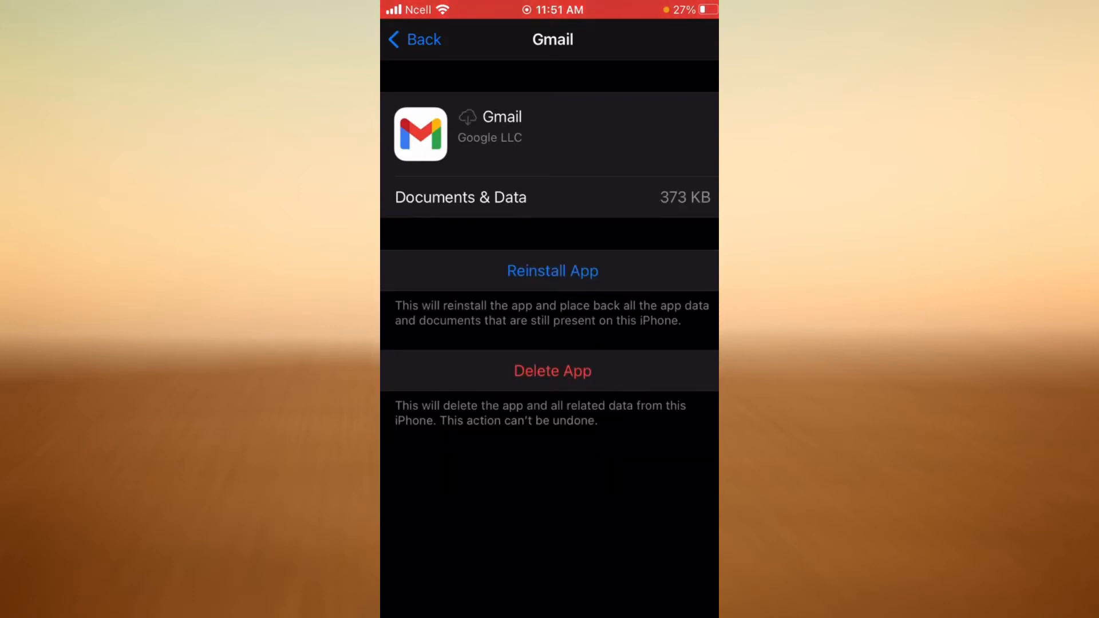
pyautogui.click(552, 271)
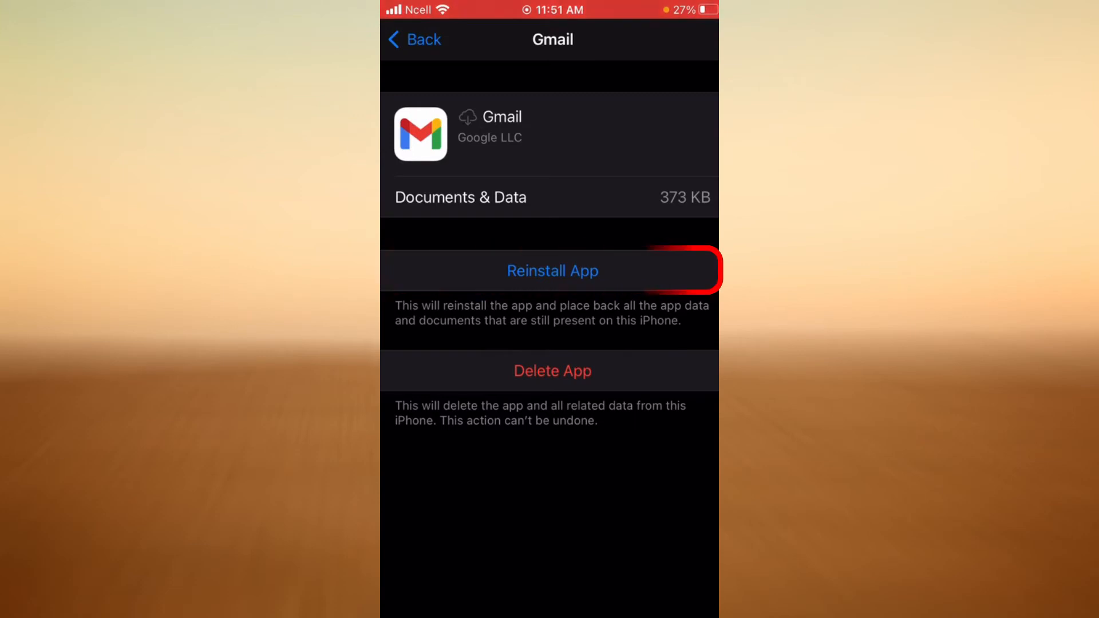
pyautogui.click(552, 271)
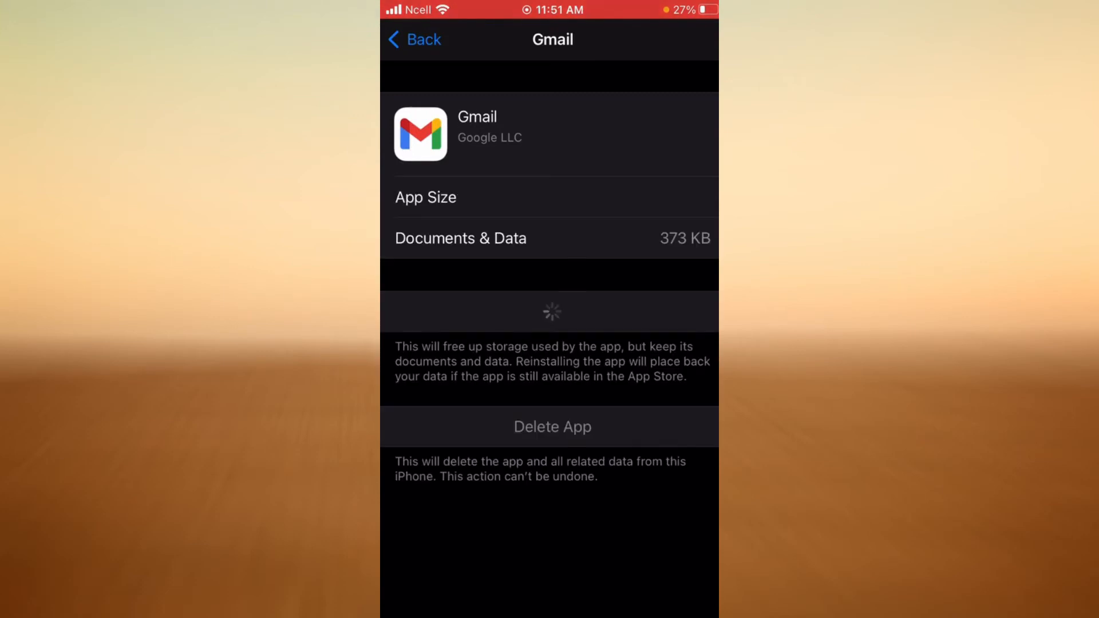